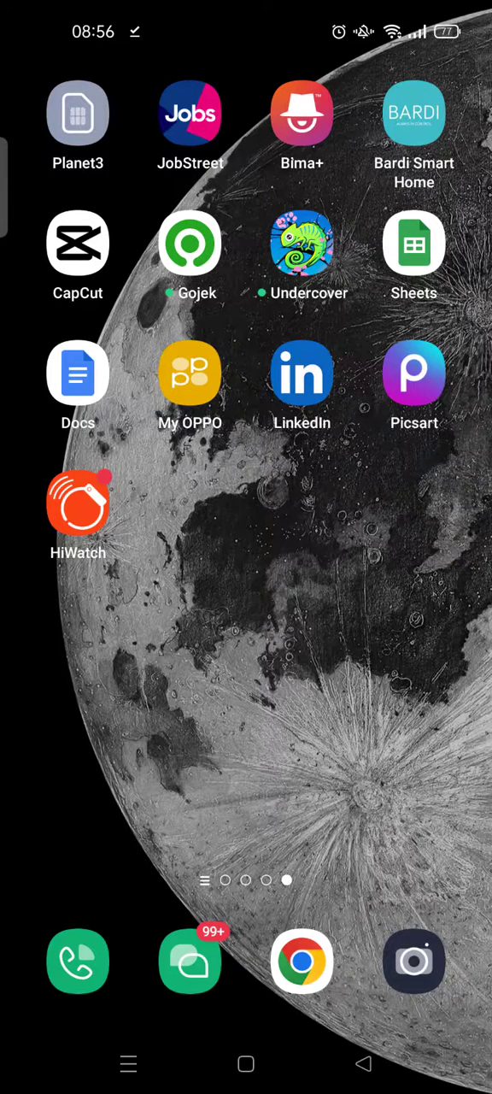
Launch Picsart from the home screen to reach its inspiration feed
click(414, 373)
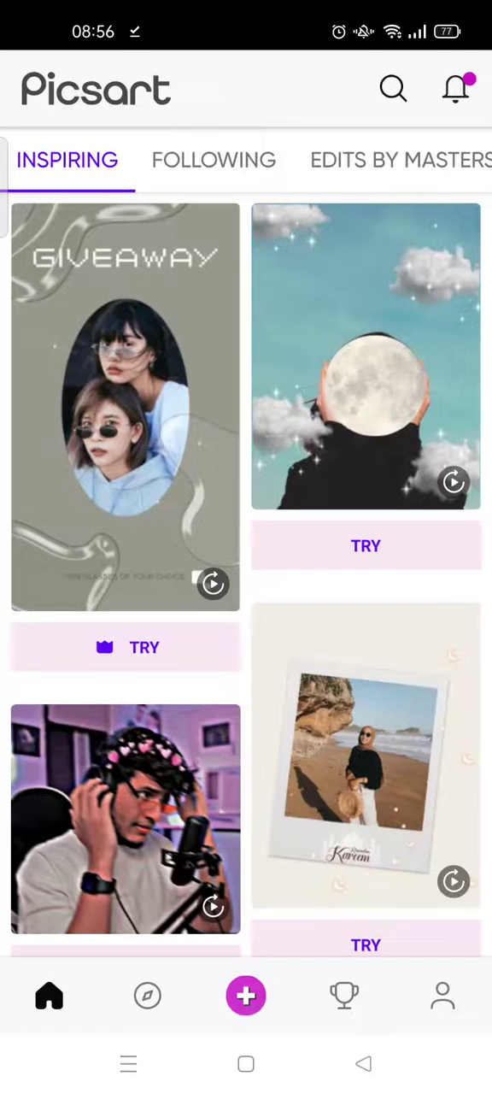
Start a new project on the pink colour background from Color Backgrounds
click(246, 994)
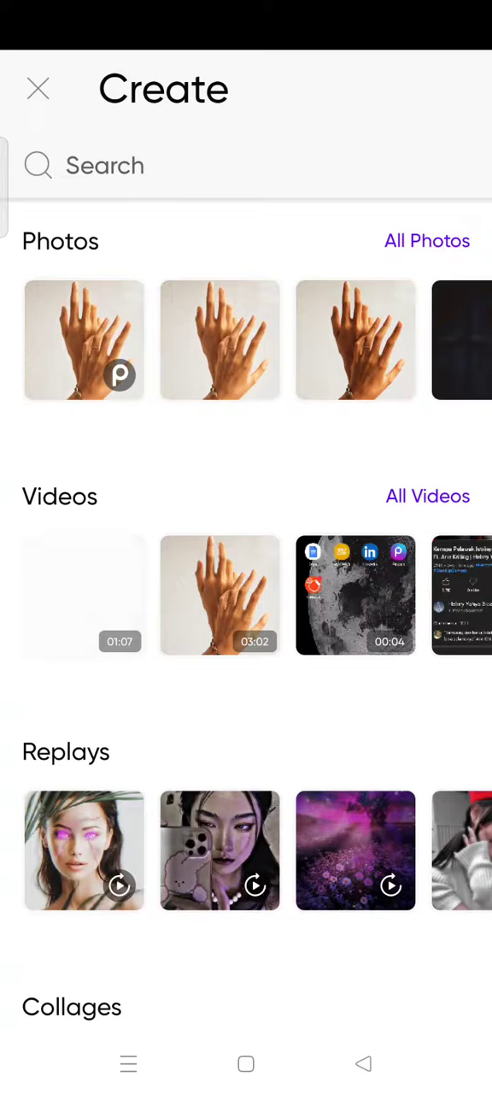
scroll(down, 3)
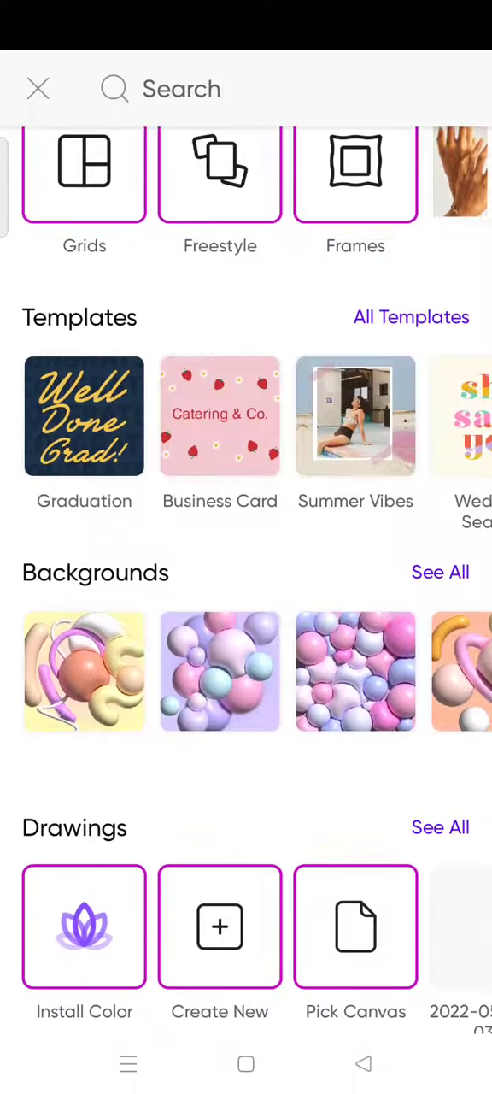
scroll(down, 3)
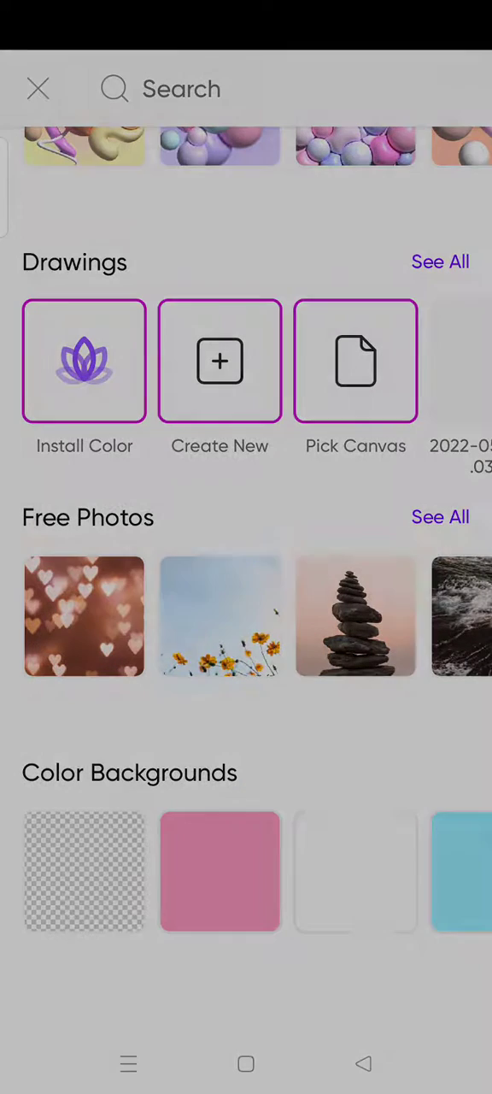
click(219, 871)
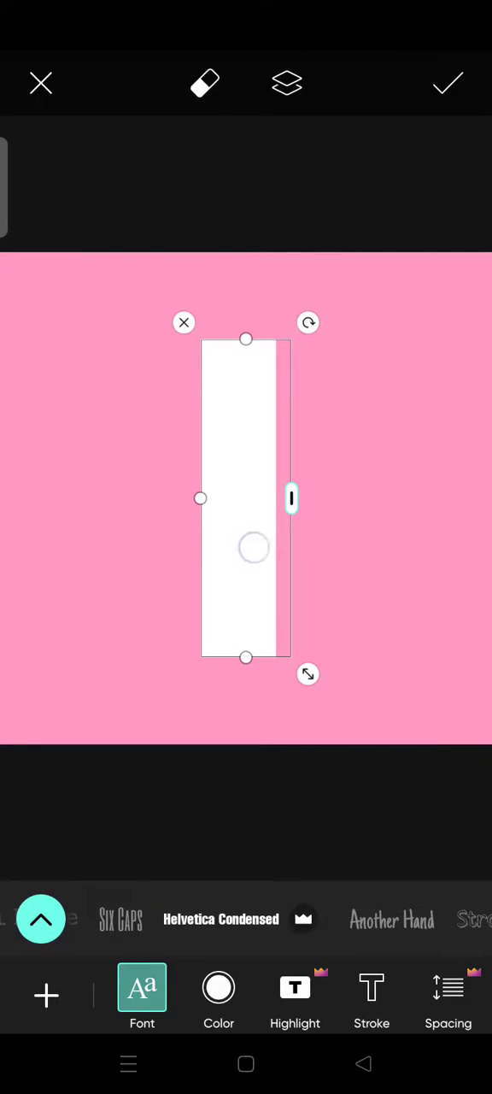
Move the white 'I' toward the top and place the word 'Love' beneath it
drag(254, 547, 253, 435)
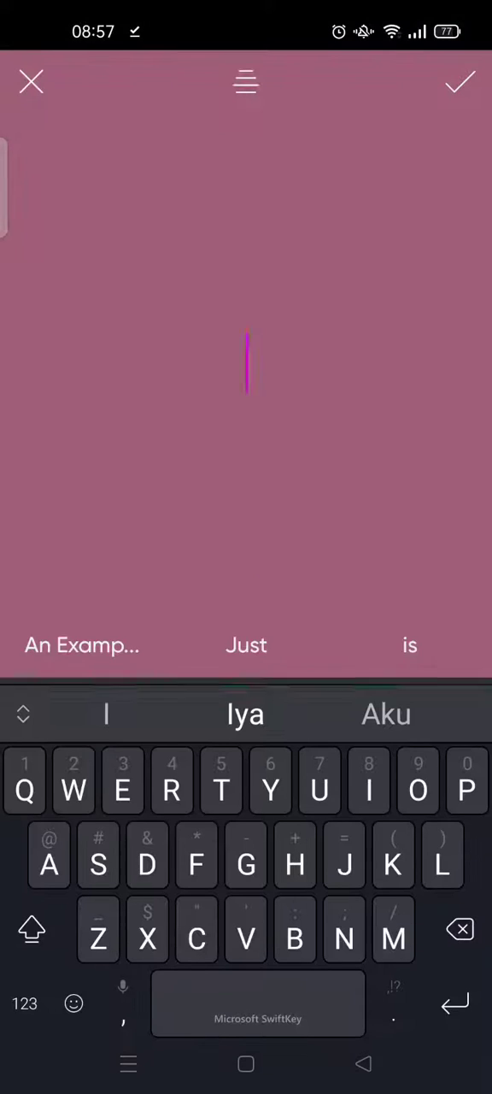
text(Love)
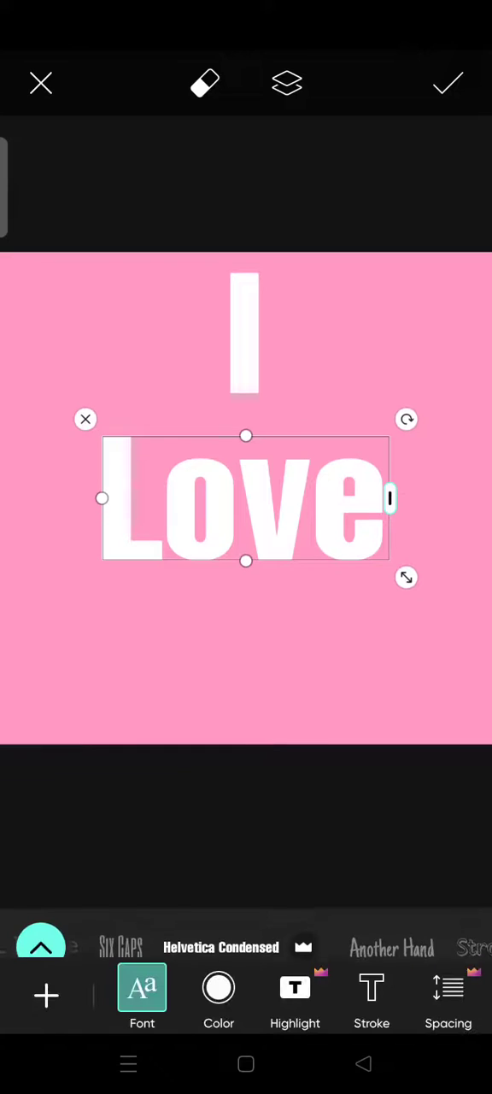
drag(247, 499, 247, 467)
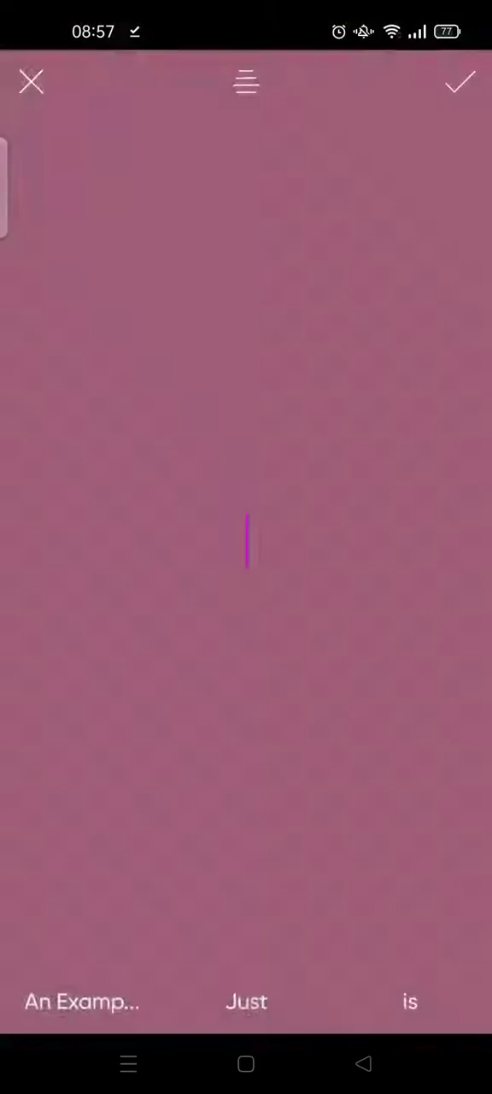
Add 'YOU' as a third white text word below 'Love'
text(y)
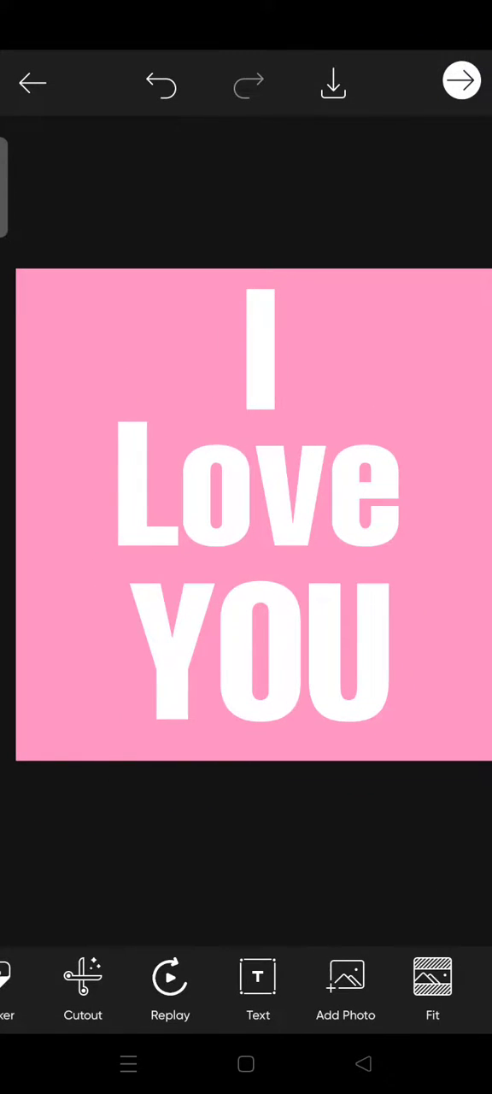
Finish editing and choose GIF export for the 'I Love YOU' design
click(461, 80)
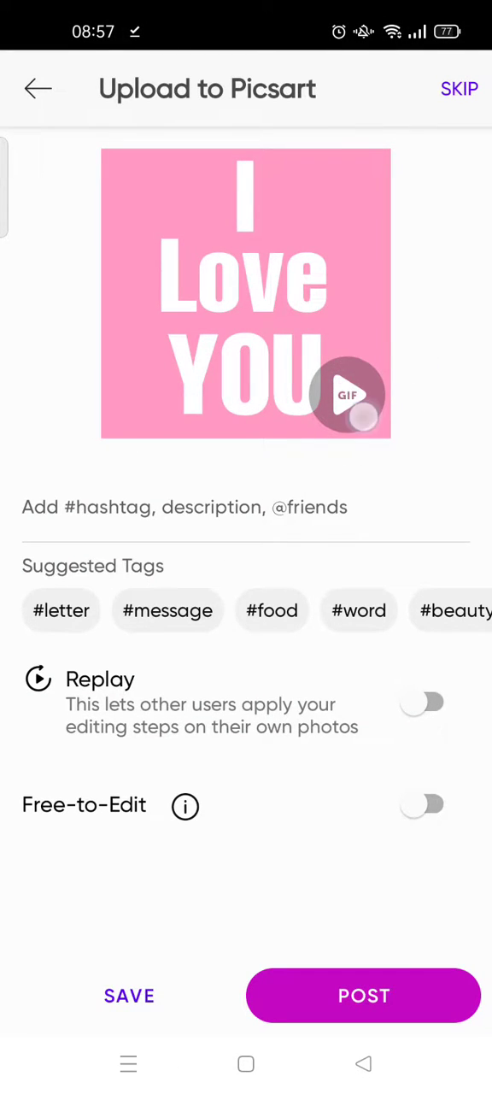
click(363, 994)
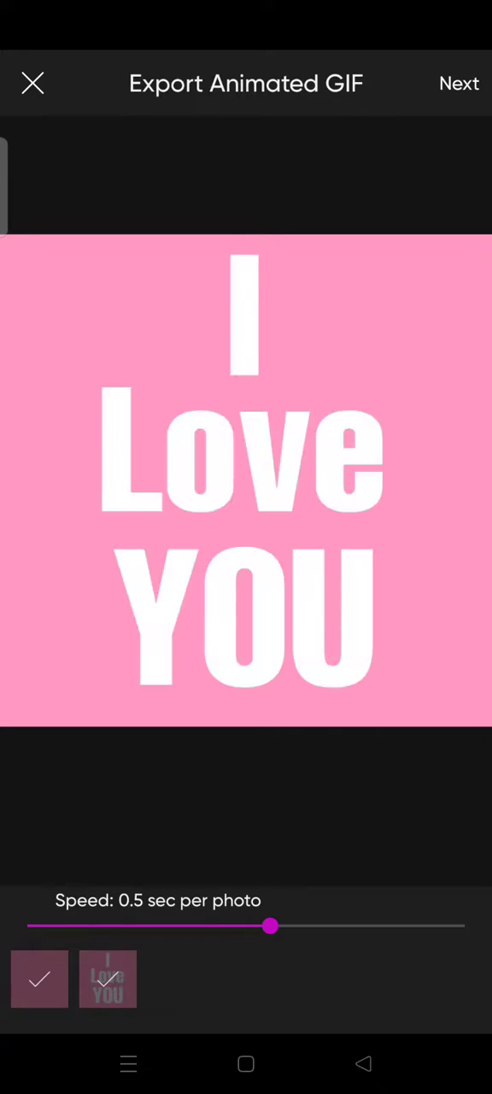
Confirm the animated GIF export and bring up the device-save options
click(459, 83)
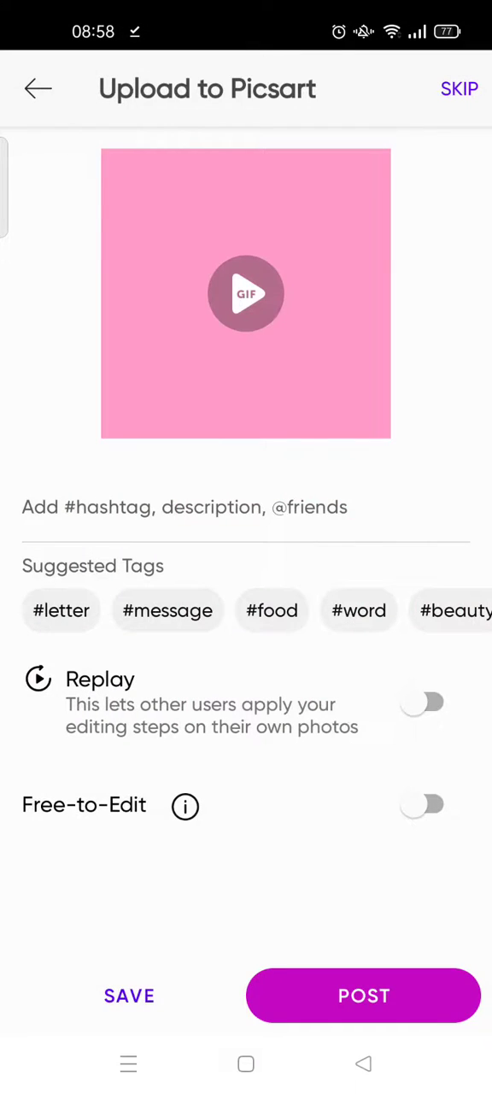
click(129, 995)
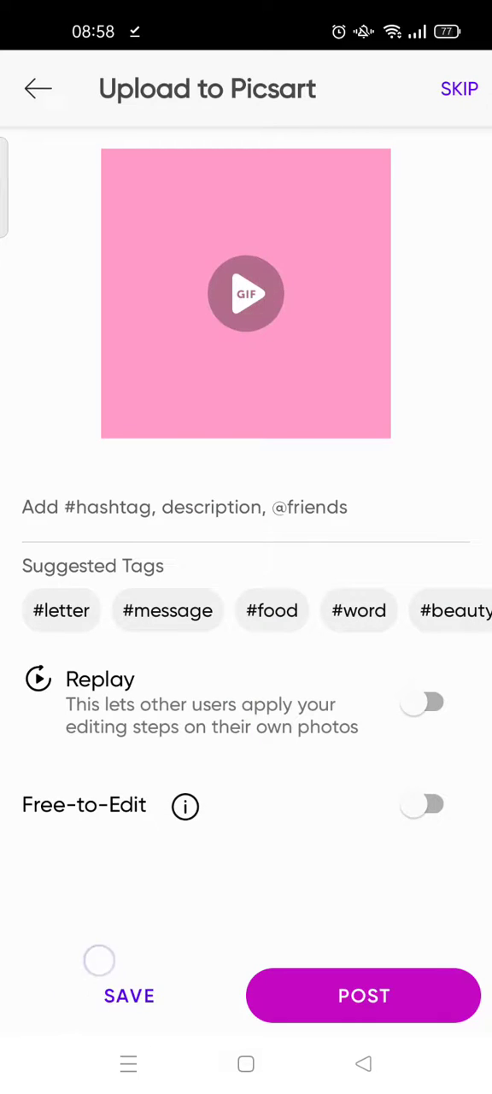
click(128, 974)
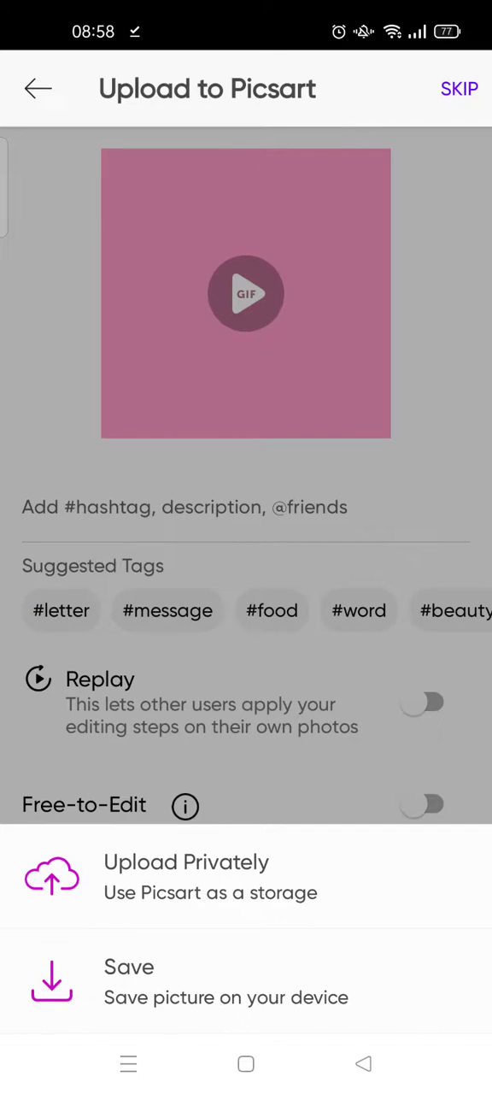